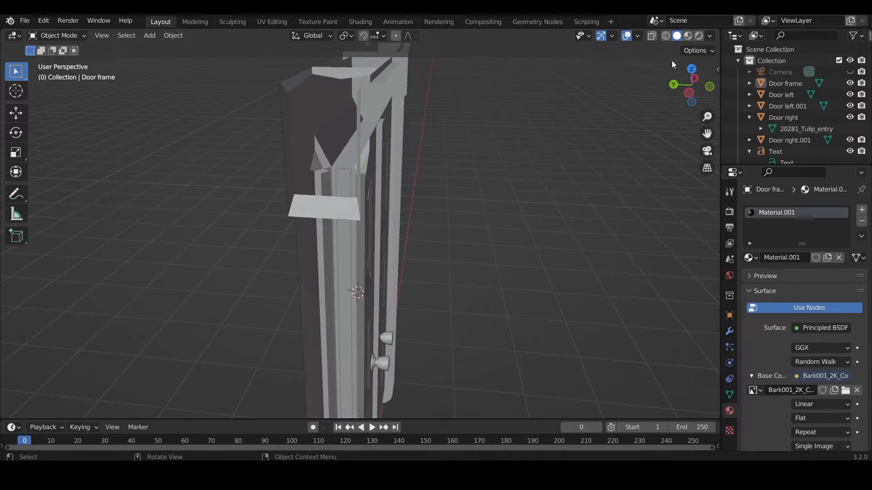
- Toggle the back-face display setting repeatedly to inspect the door model's surfaces
{"action": "left_click", "coordinate": [709, 35]}
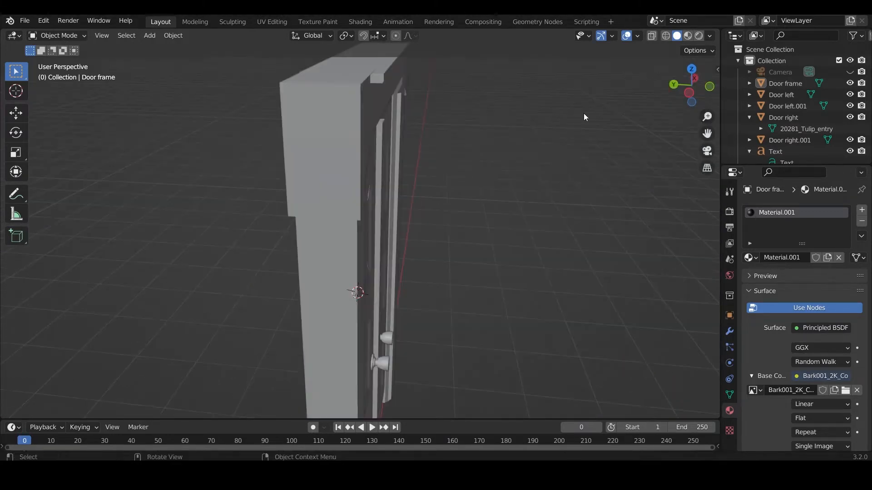
{"action": "left_click", "coordinate": [709, 35]}
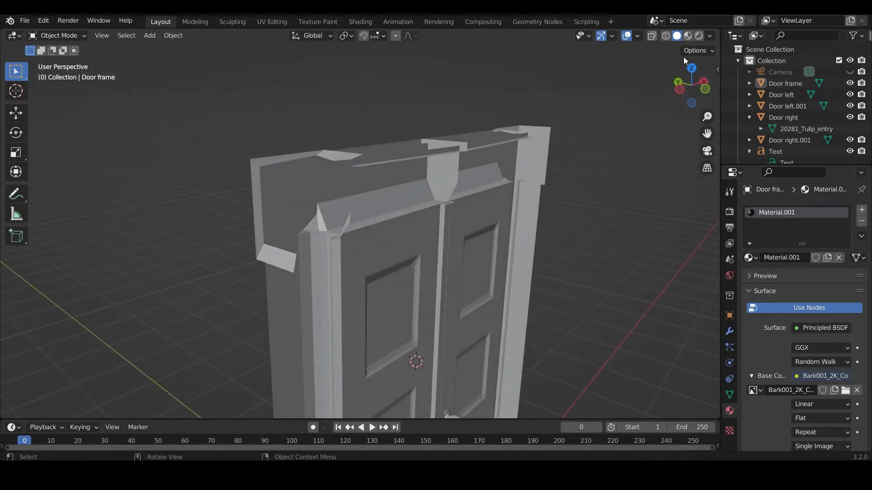
{"action": "left_click", "coordinate": [709, 36]}
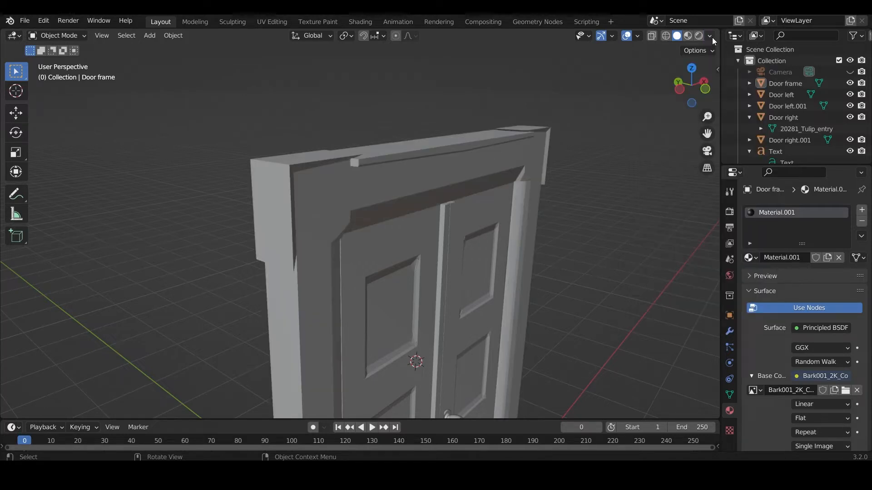
{"action": "left_click", "coordinate": [710, 35]}
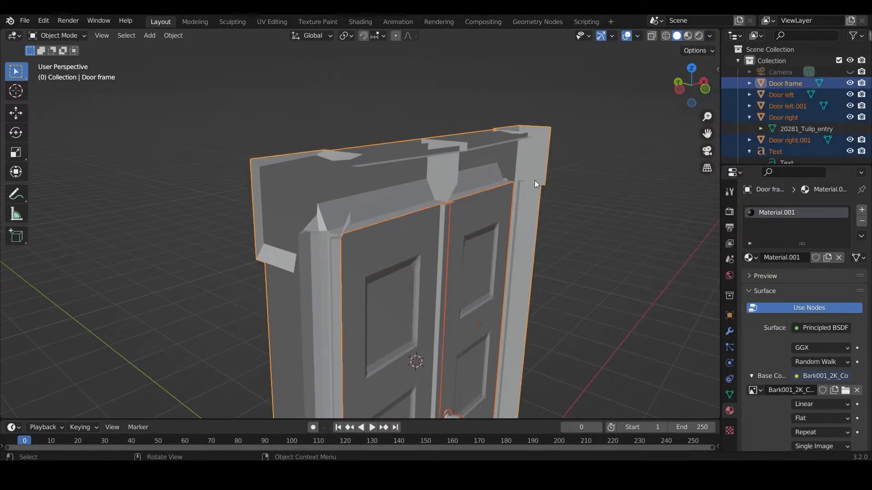
- Recalculate all door mesh normals with Mesh > Normals > Recalculate Outside, then return to Object Mode
{"action": "key", "text": "Tab"}
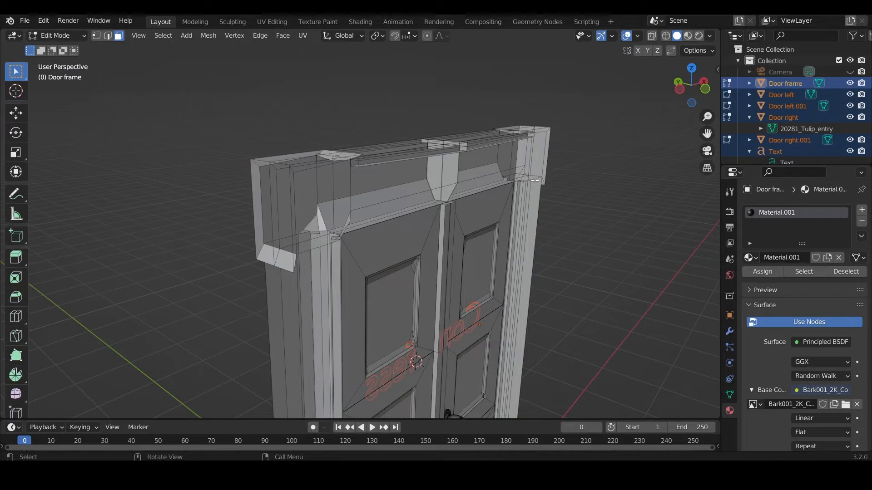
{"action": "key", "text": "a"}
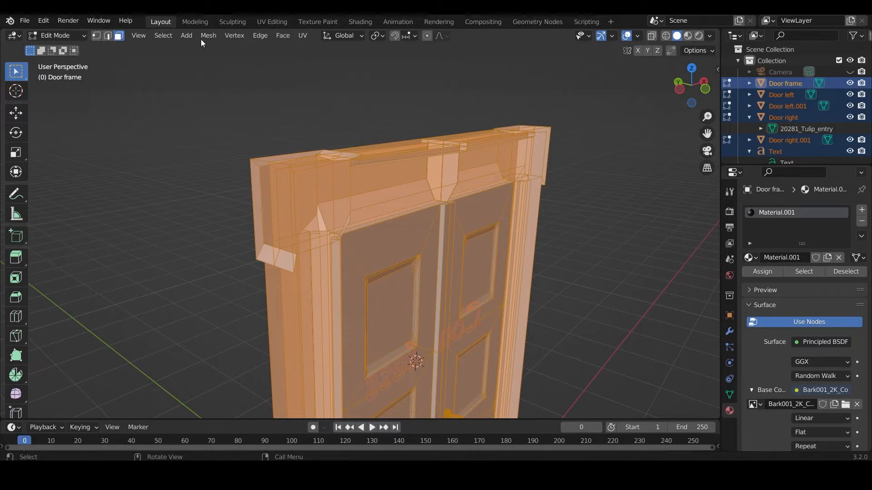
{"action": "left_click", "coordinate": [208, 35]}
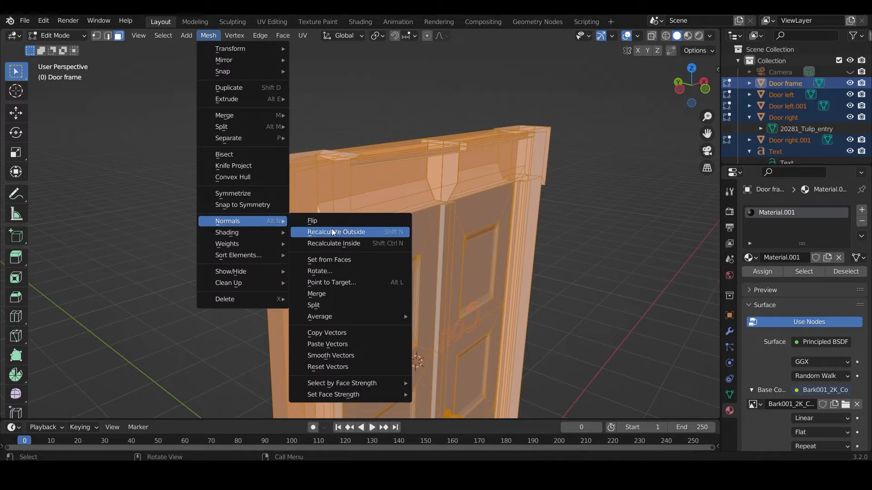
{"action": "left_click", "coordinate": [336, 232]}
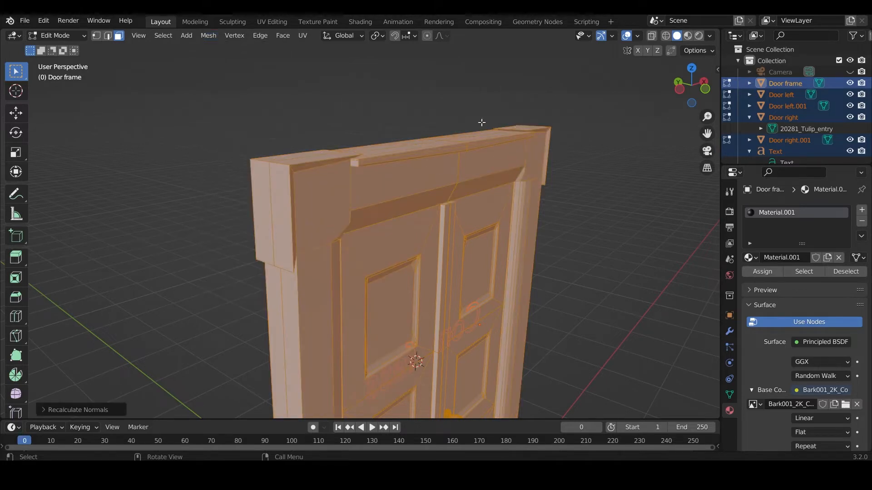
{"action": "key", "text": "Tab"}
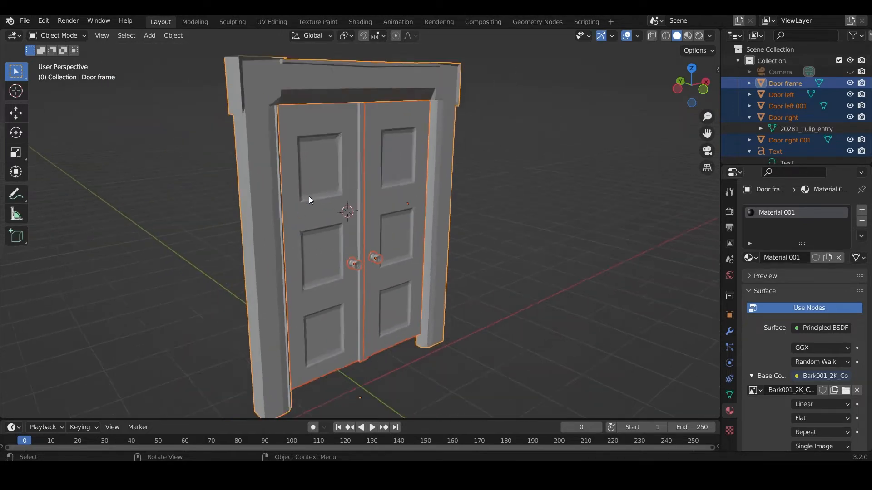
{"action": "left_click", "coordinate": [709, 35]}
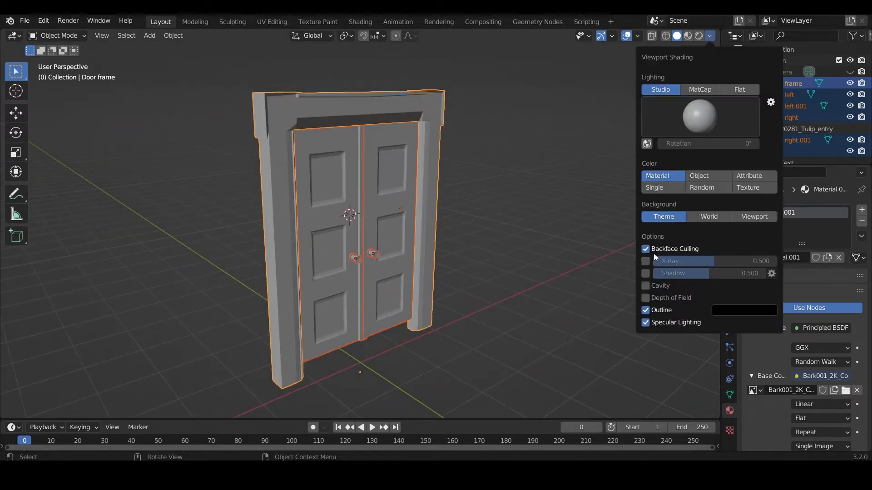
{"action": "left_click", "coordinate": [645, 248]}
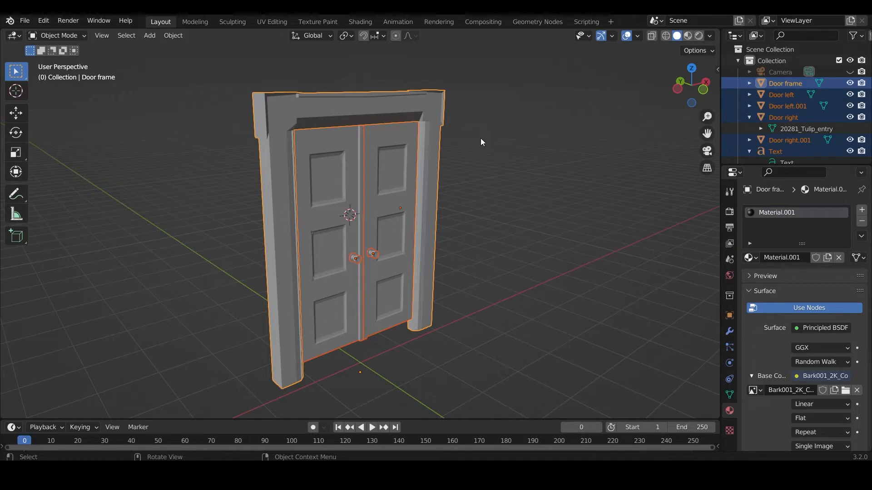
{"action": "mouse_move", "coordinate": [299, 205]}
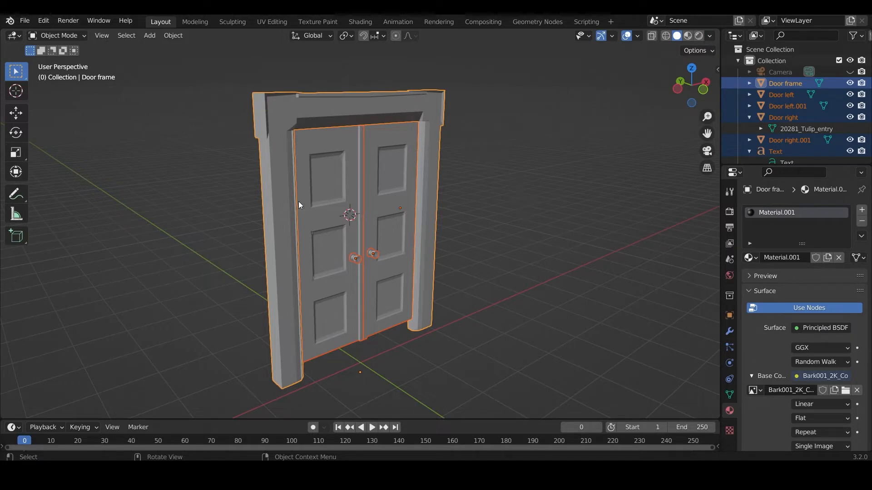
{"action": "mouse_move", "coordinate": [318, 140]}
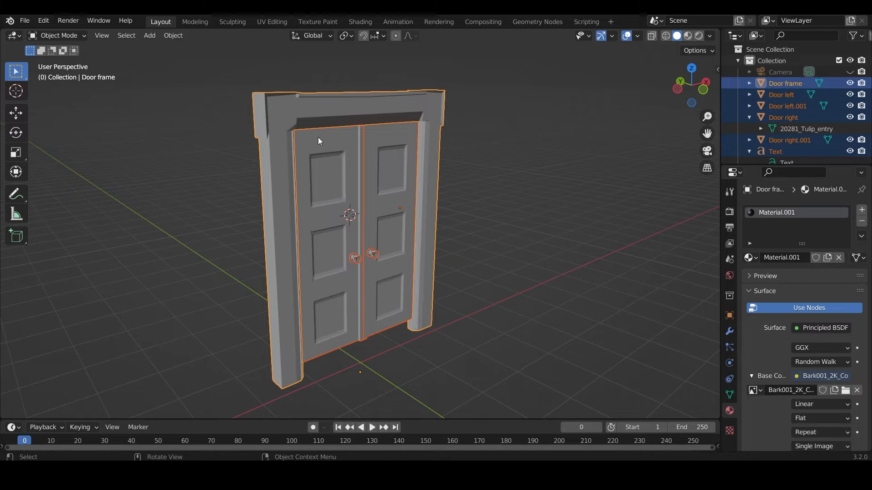
{"action": "mouse_move", "coordinate": [428, 180]}
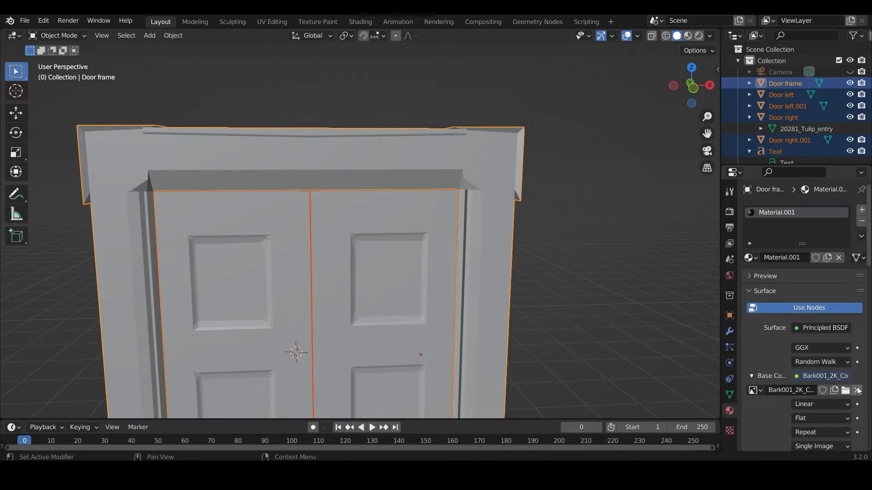
- Replace the frame's Base Color image with Bark001_2K_Color.png from the Textures folder
{"action": "left_click", "coordinate": [857, 390]}
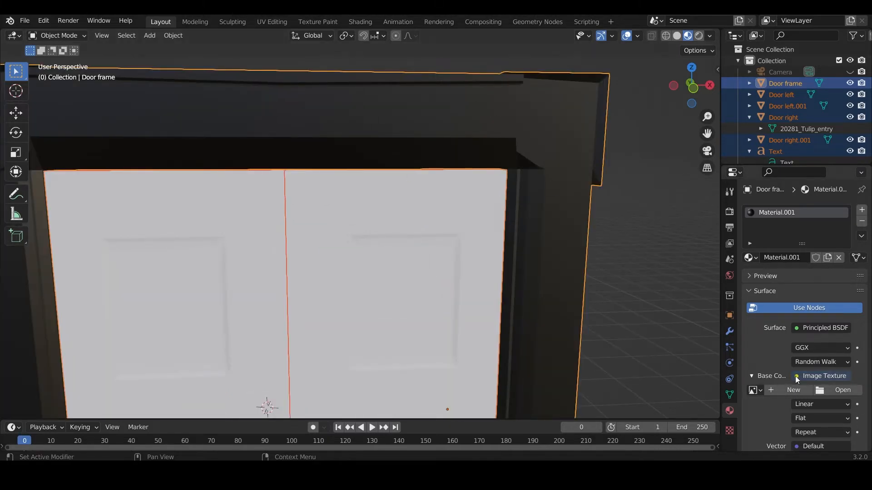
{"action": "left_click", "coordinate": [842, 389]}
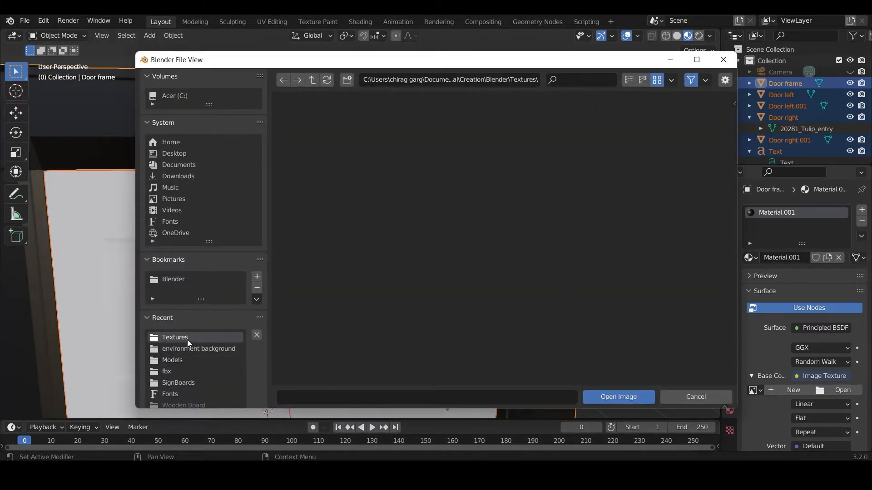
{"action": "left_click", "coordinate": [174, 337]}
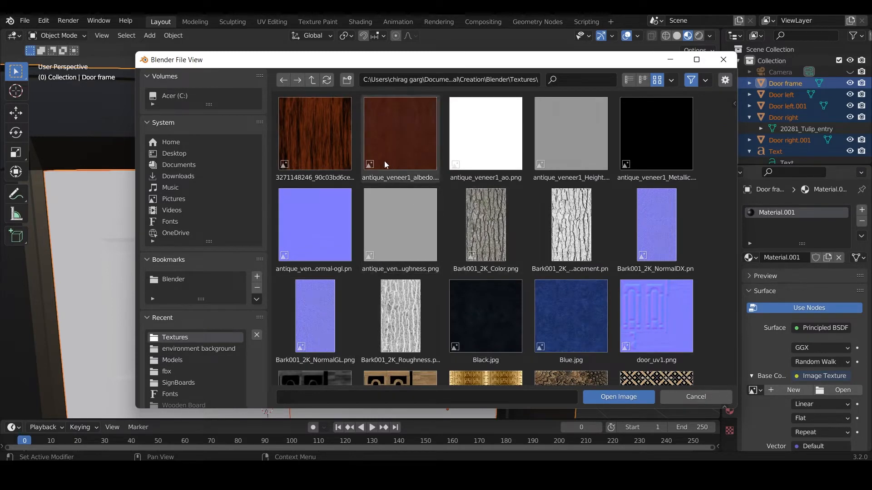
{"action": "left_click", "coordinate": [485, 225]}
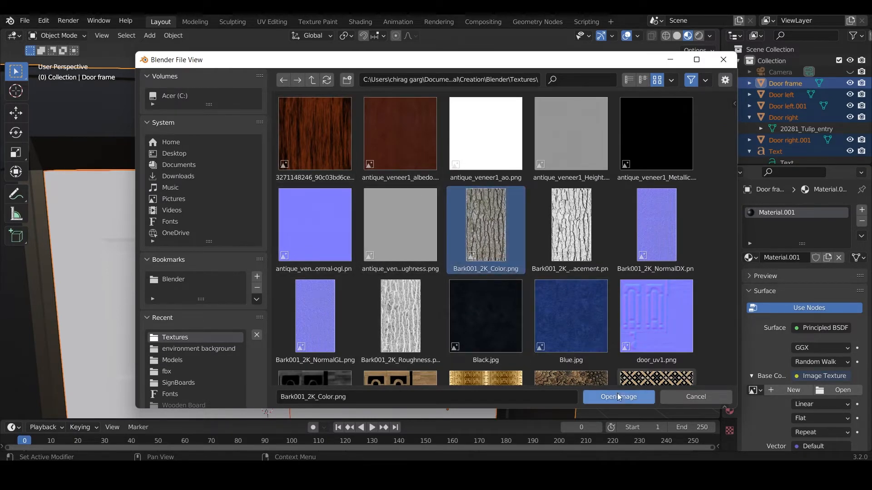
{"action": "left_click", "coordinate": [618, 396]}
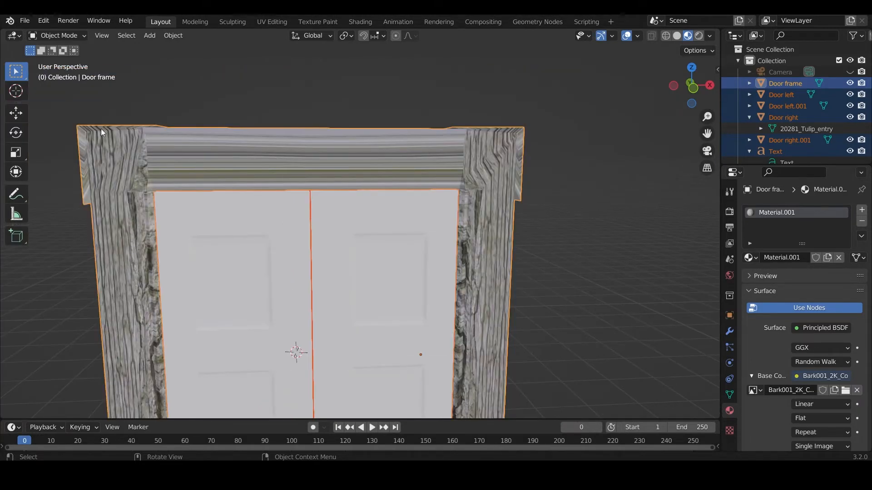
{"action": "mouse_move", "coordinate": [359, 147]}
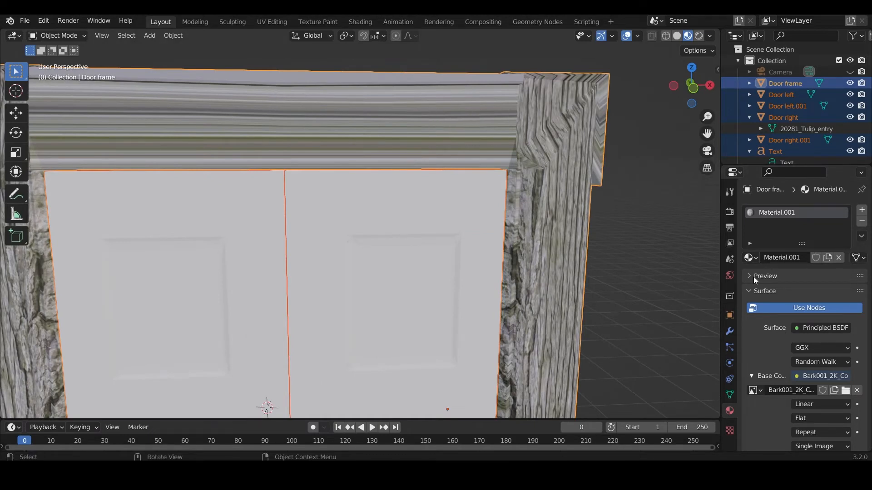
{"action": "scroll", "scroll_direction": "down", "scroll_amount": 3}
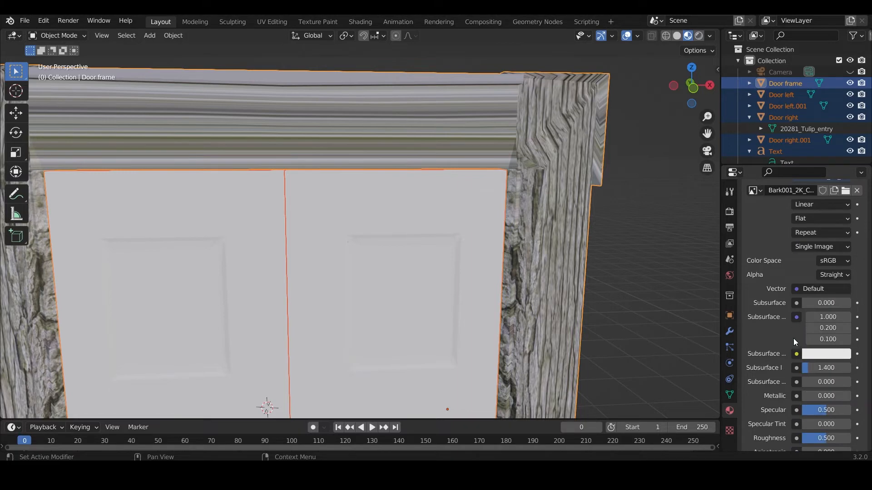
{"action": "mouse_move", "coordinate": [802, 363]}
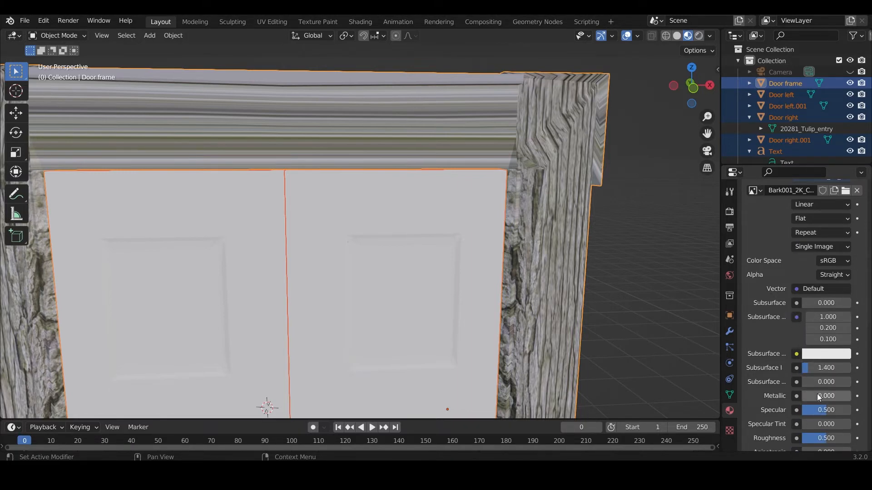
{"action": "scroll", "scroll_direction": "down", "scroll_amount": 3}
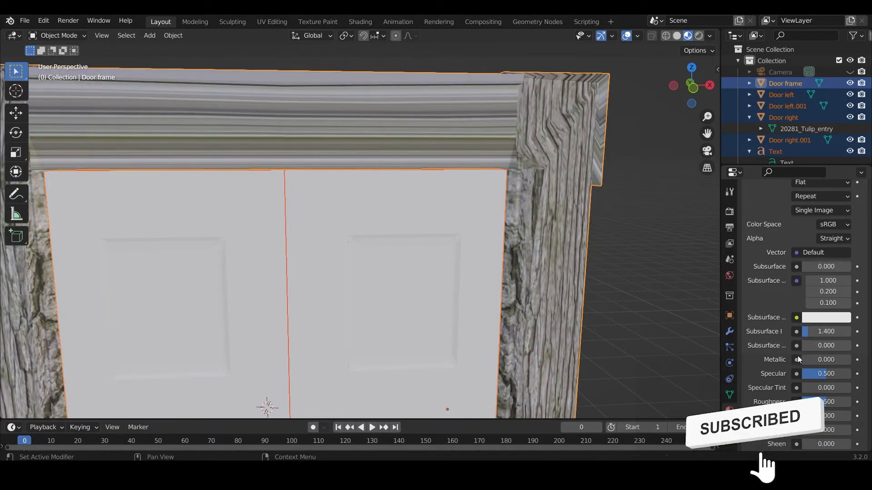
{"action": "scroll", "scroll_direction": "down", "scroll_amount": 3}
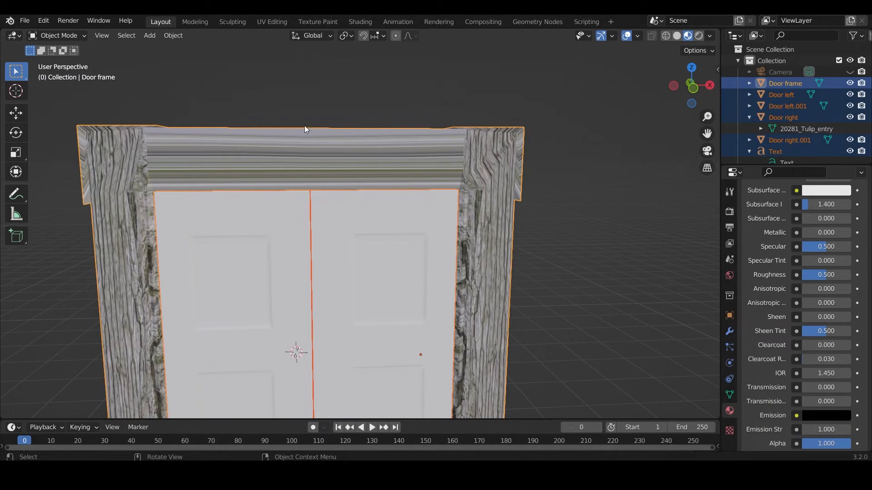
{"action": "mouse_move", "coordinate": [510, 178]}
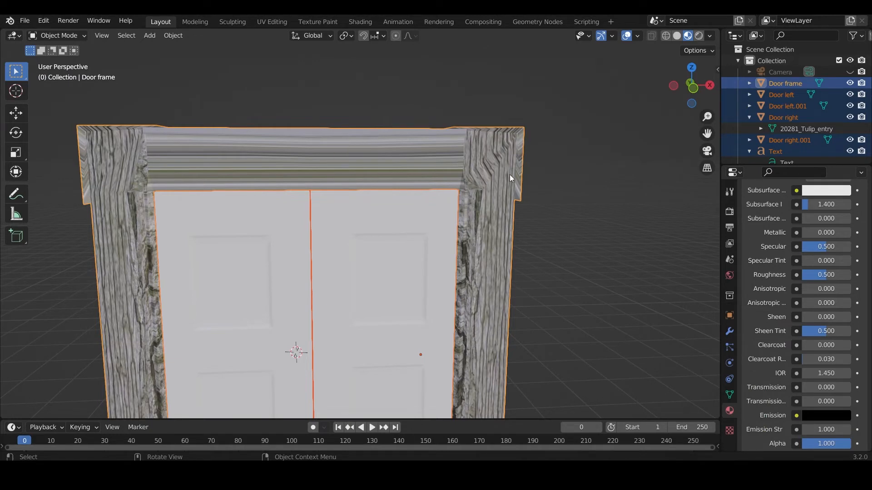
{"action": "mouse_move", "coordinate": [523, 183]}
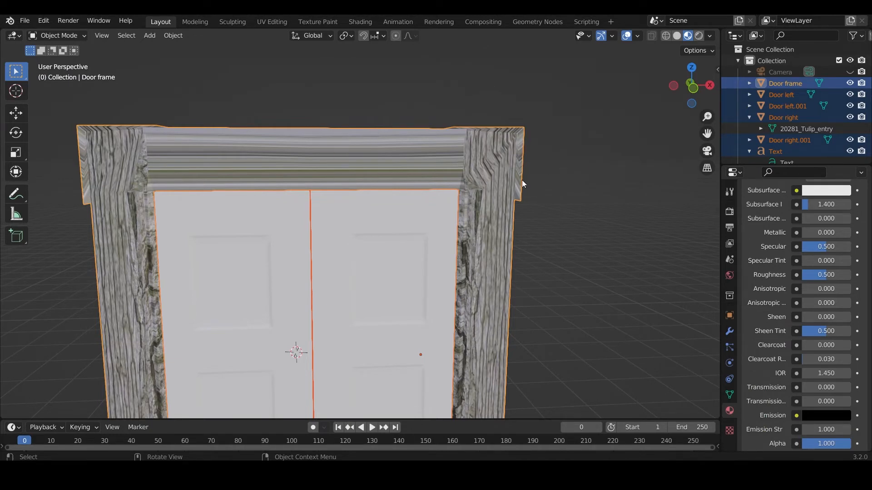
{"action": "mouse_move", "coordinate": [596, 117]}
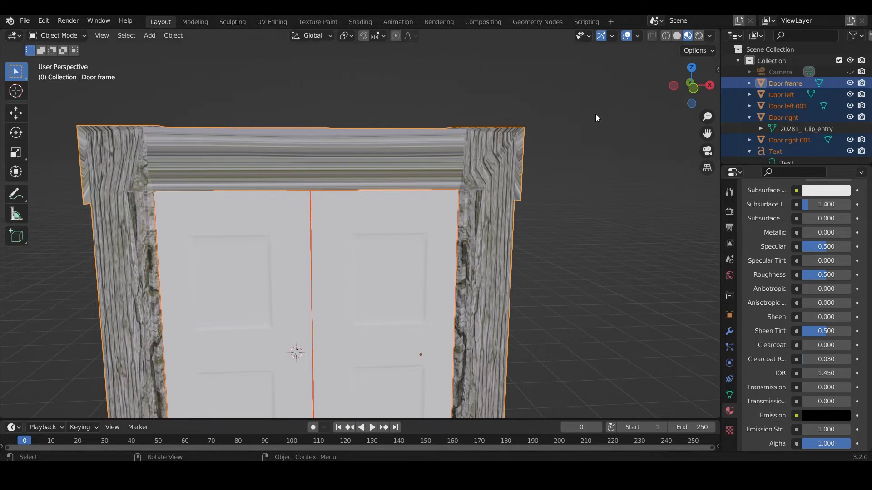
{"action": "mouse_move", "coordinate": [508, 176]}
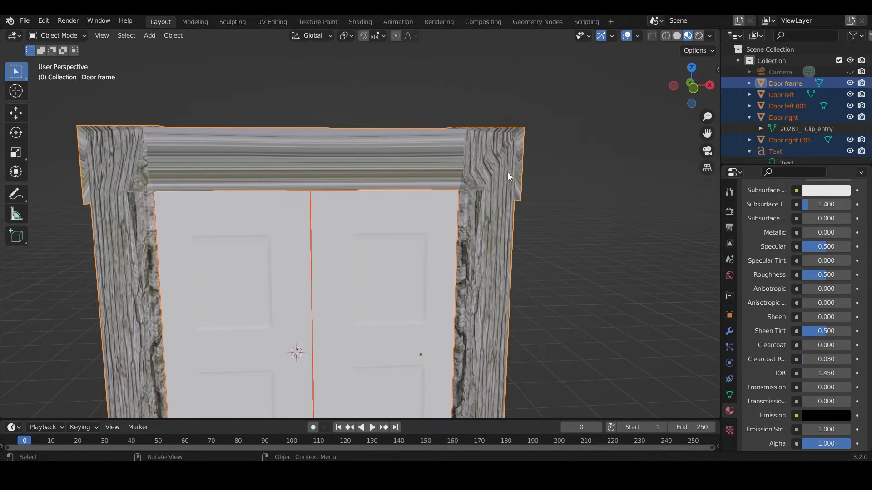
{"action": "left_click", "coordinate": [538, 150]}
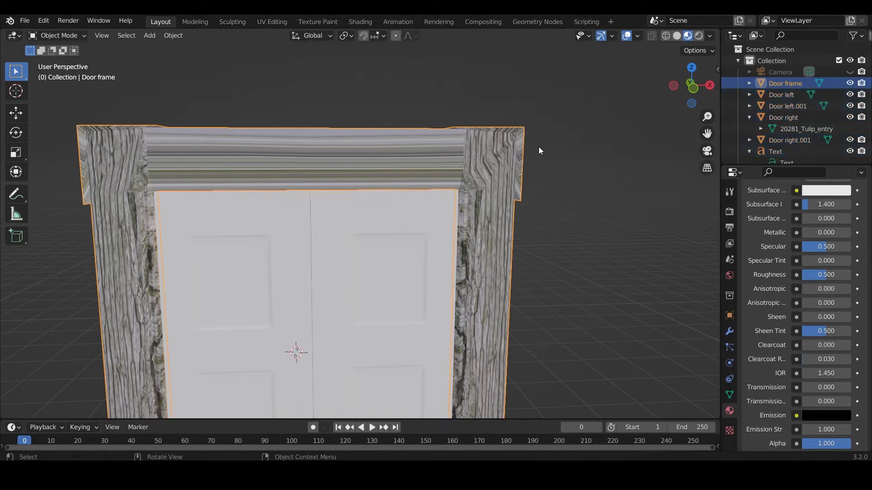
{"action": "mouse_move", "coordinate": [280, 182]}
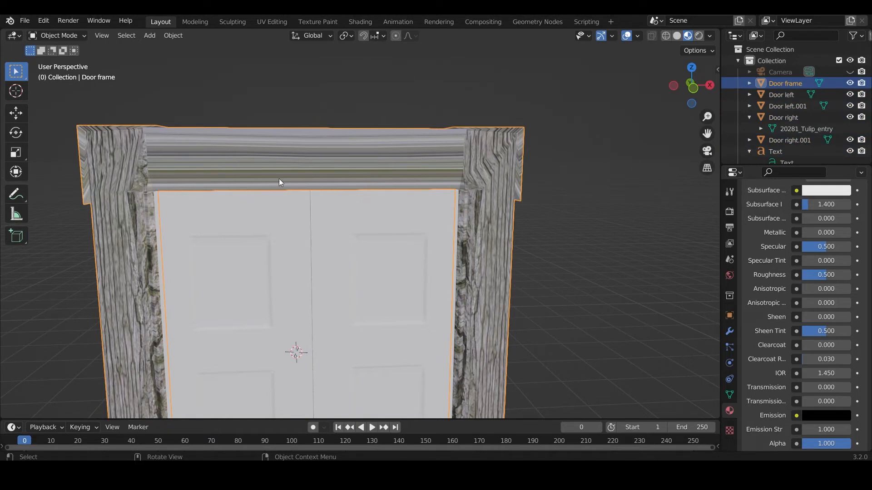
- Unwrap the door frame mesh with Smart UV Project using default settings
{"action": "key", "text": "Tab"}
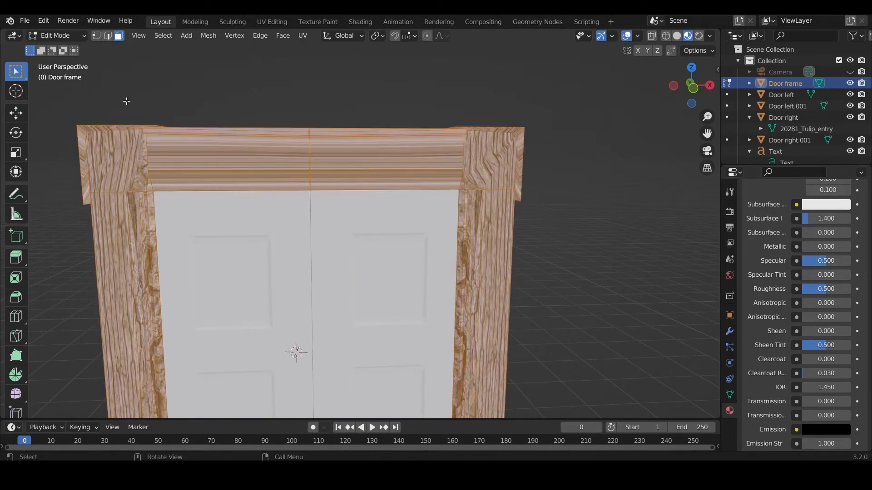
{"action": "left_click", "coordinate": [302, 35]}
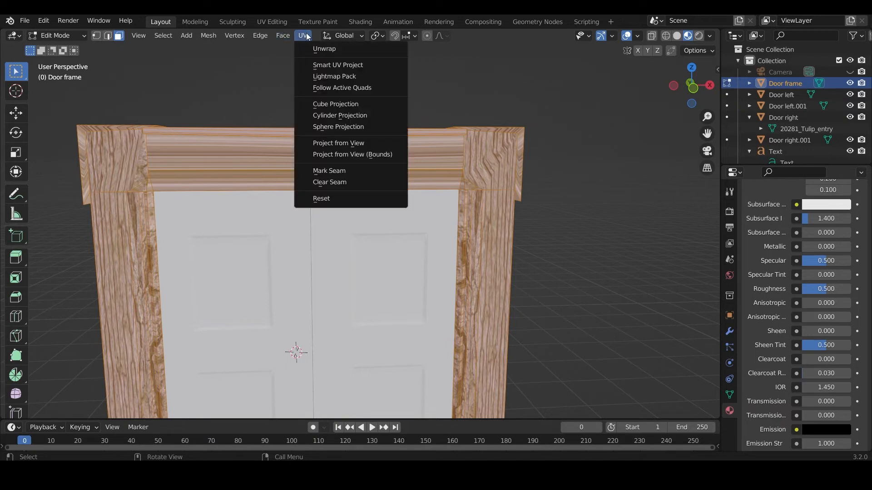
{"action": "left_click", "coordinate": [336, 64]}
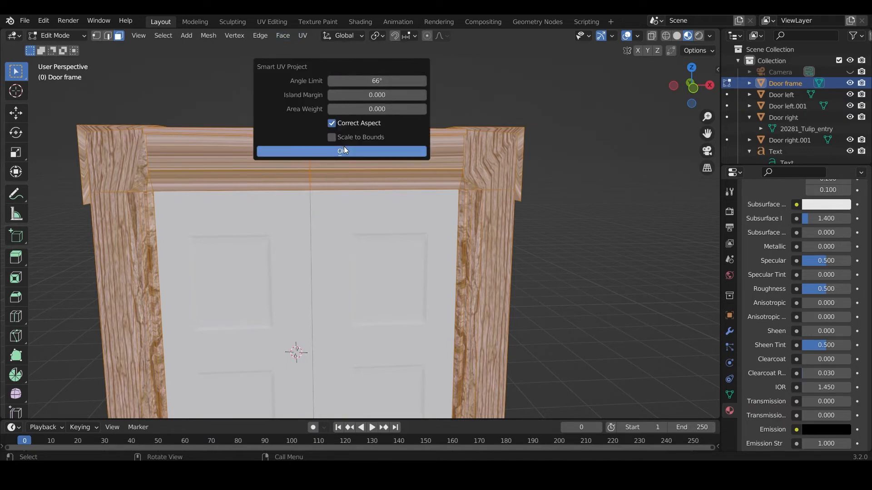
{"action": "left_click", "coordinate": [341, 151]}
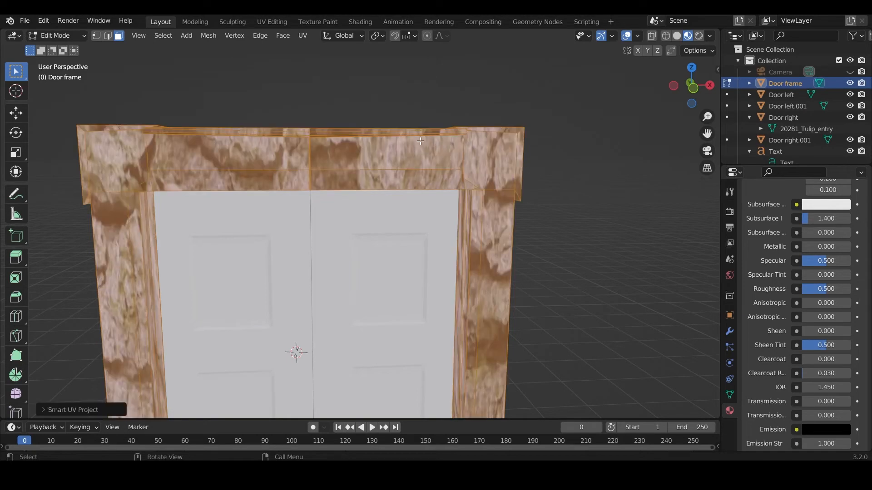
{"action": "key", "text": "Tab"}
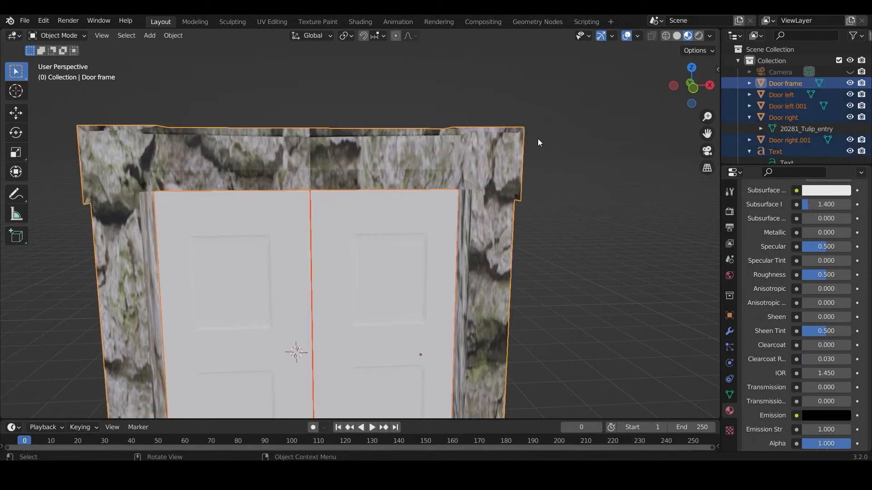